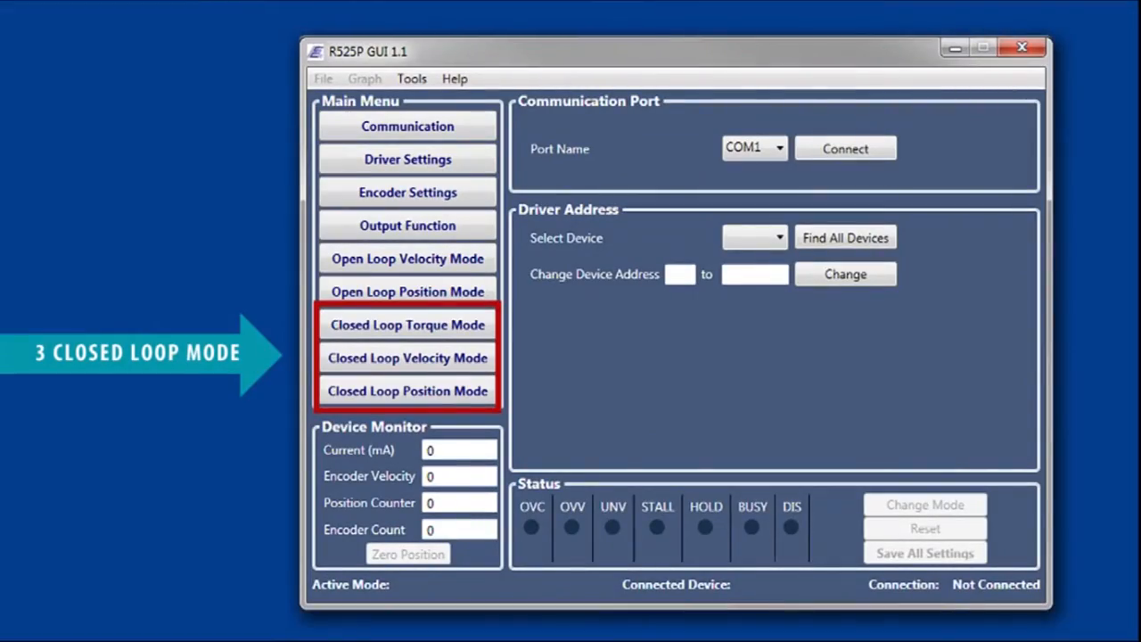
{"action": "left_click", "coordinate": [407, 324]}
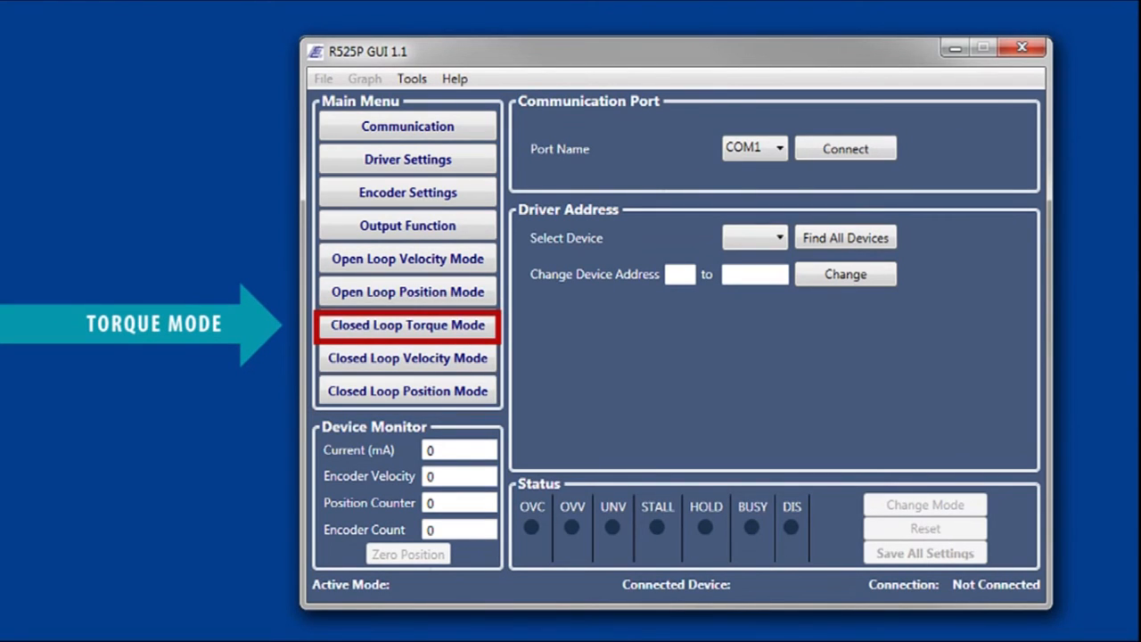
{"action": "left_click", "coordinate": [407, 357]}
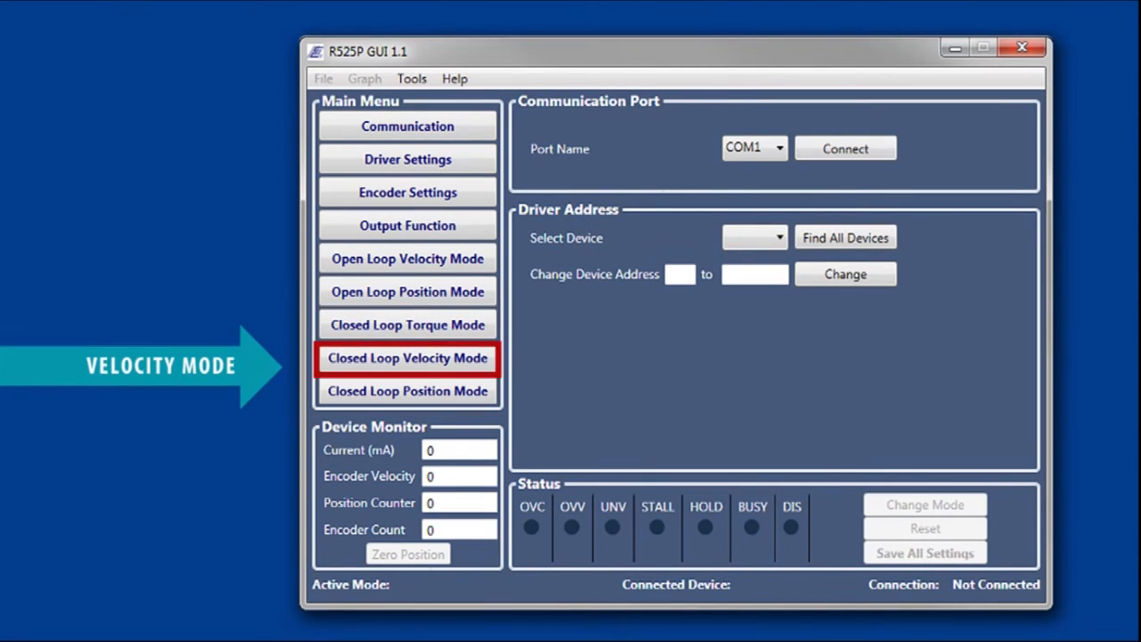
{"action": "left_click", "coordinate": [407, 391]}
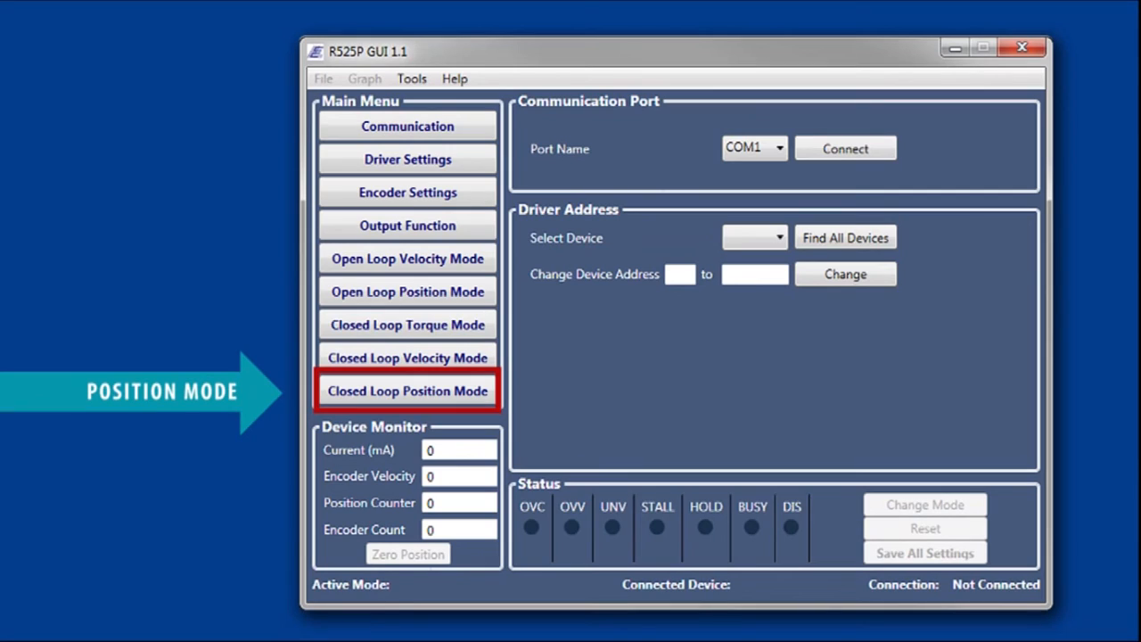